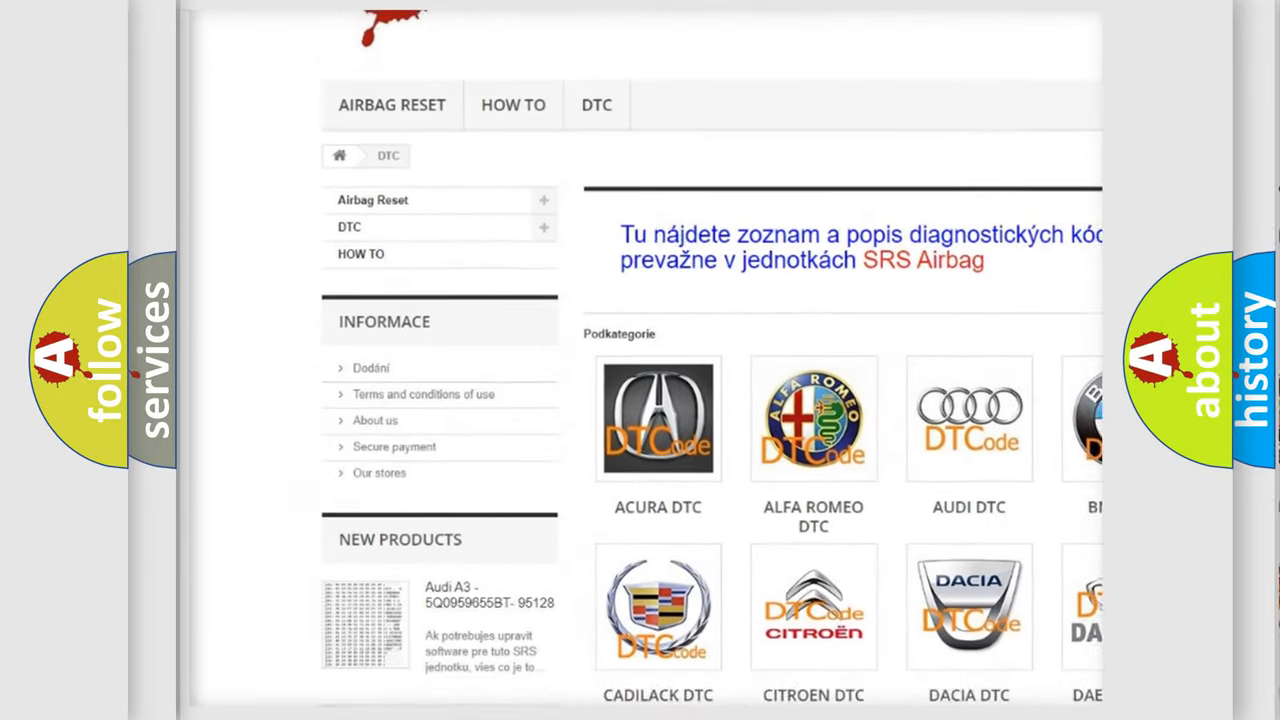
scroll("down", 3)
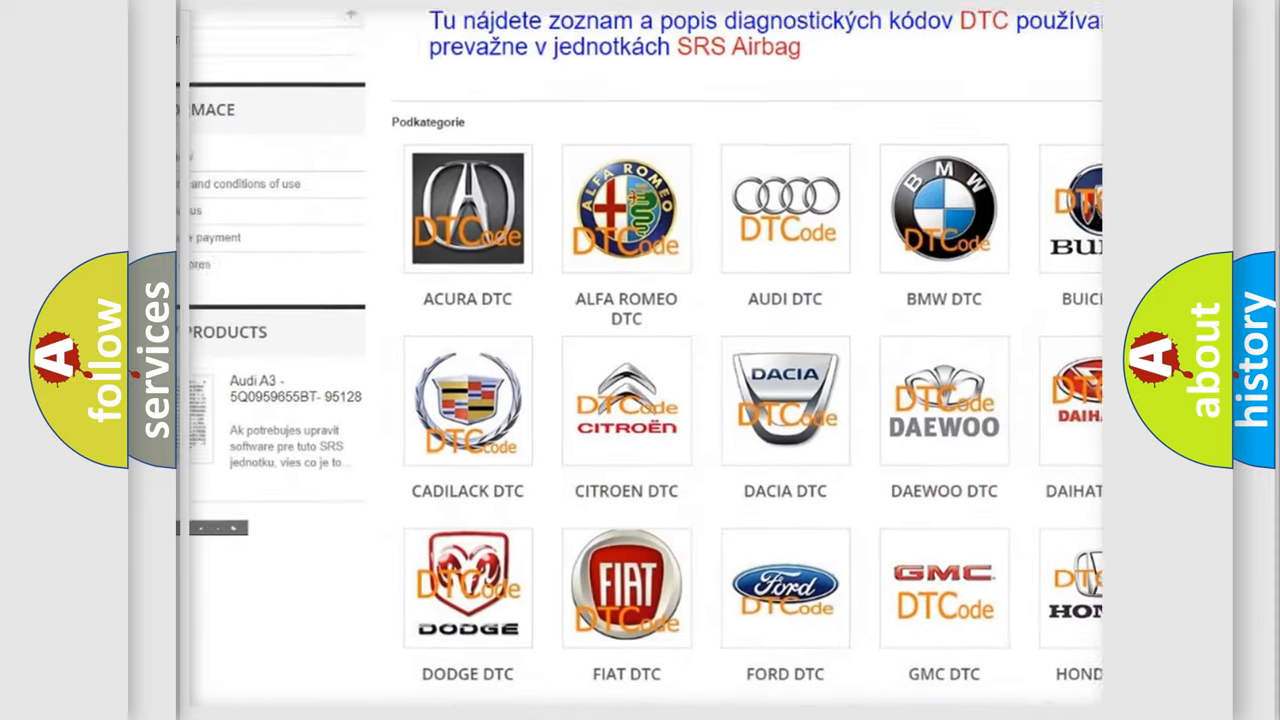
scroll("down", 3)
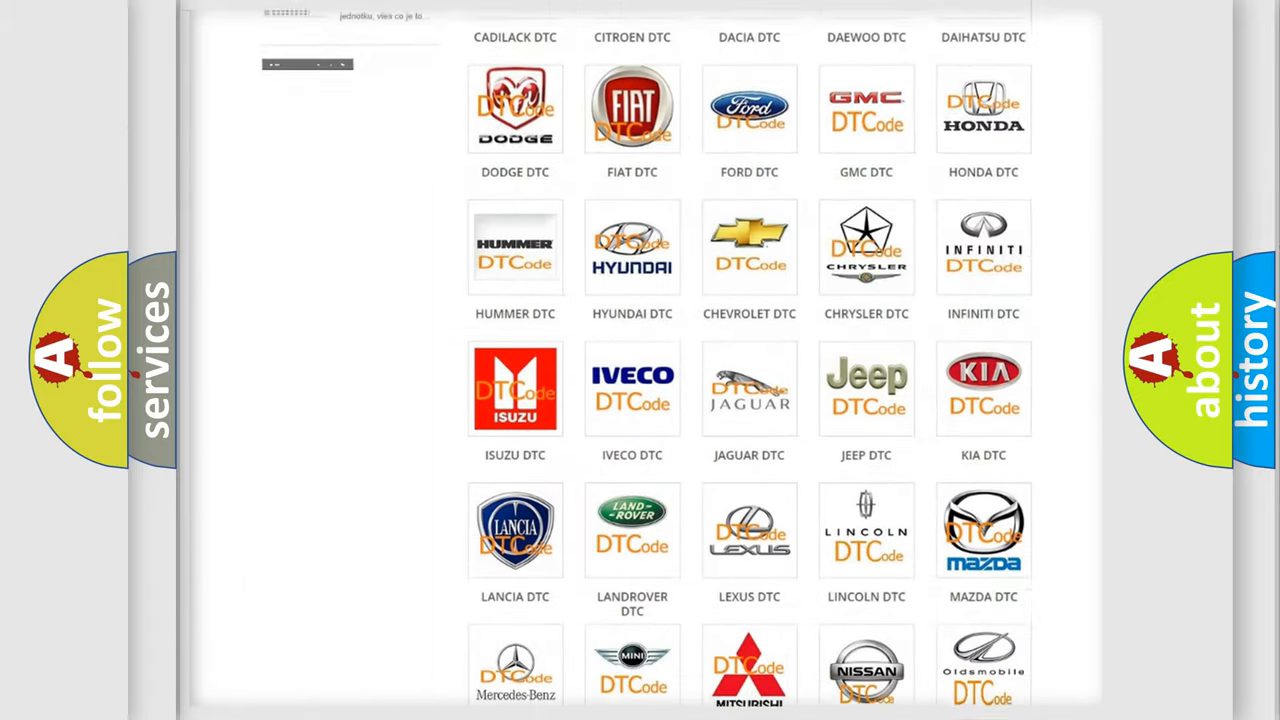
scroll("down", 3)
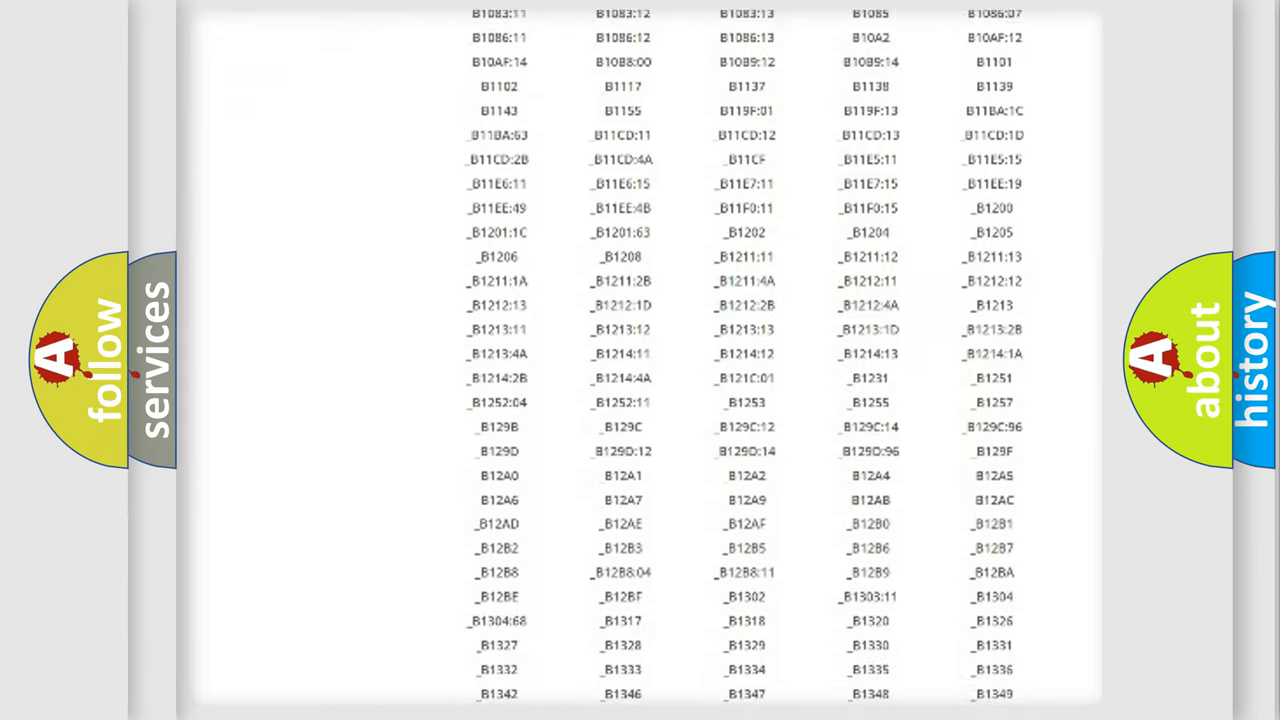
scroll("down", 3)
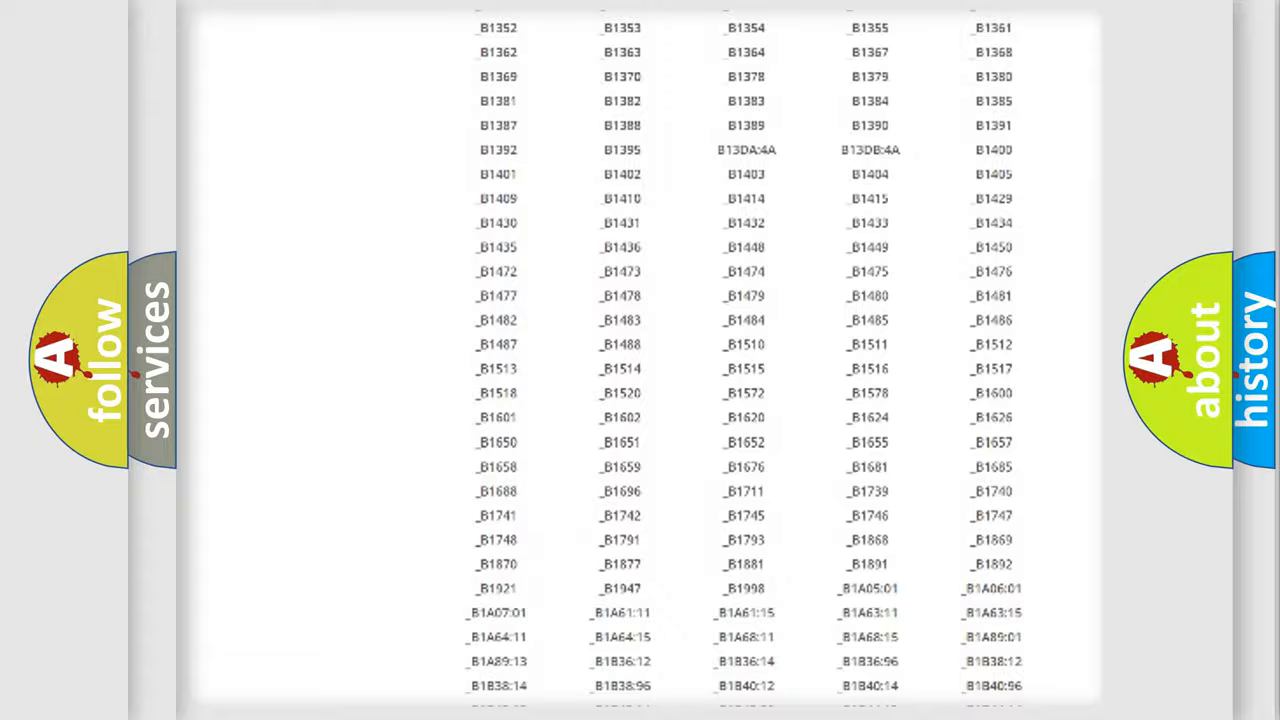